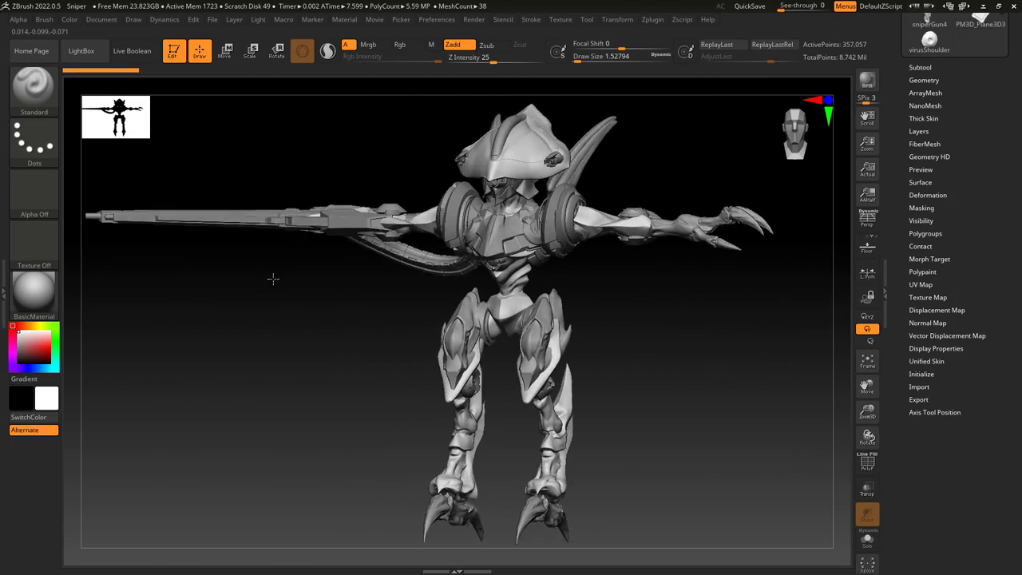
# Select the S-shaped strip tool in the Tool palette
pyautogui.click(935, 164)
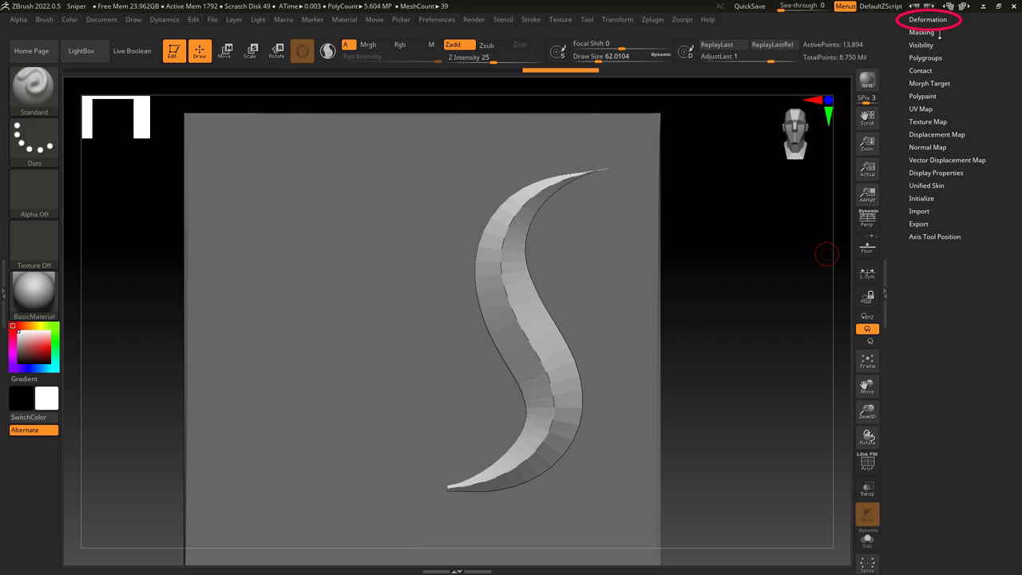
# Toggle PolyF off and apply Polish By Features to the strip, settling at 22
pyautogui.click(927, 19)
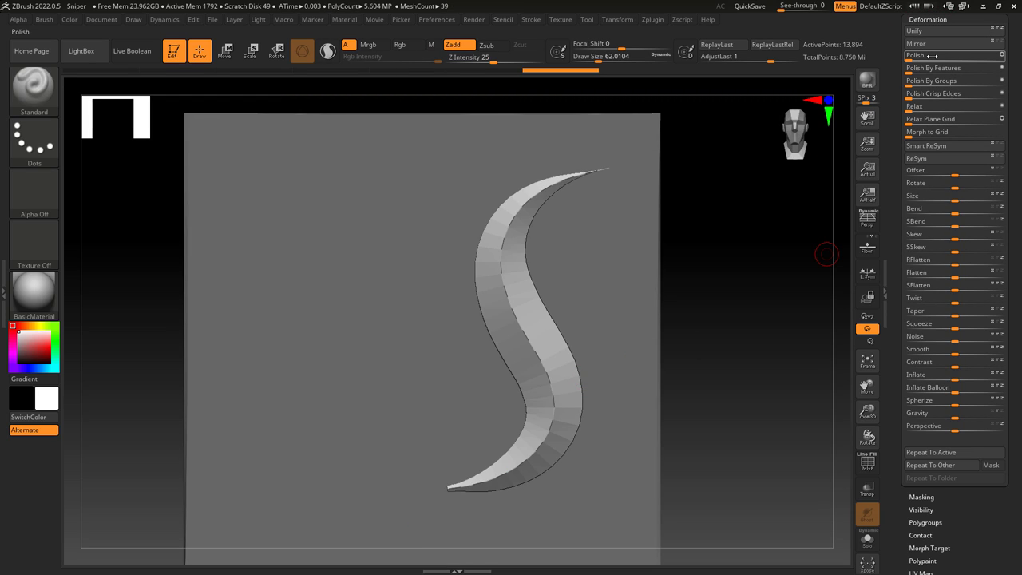
pyautogui.moveTo(932, 68)
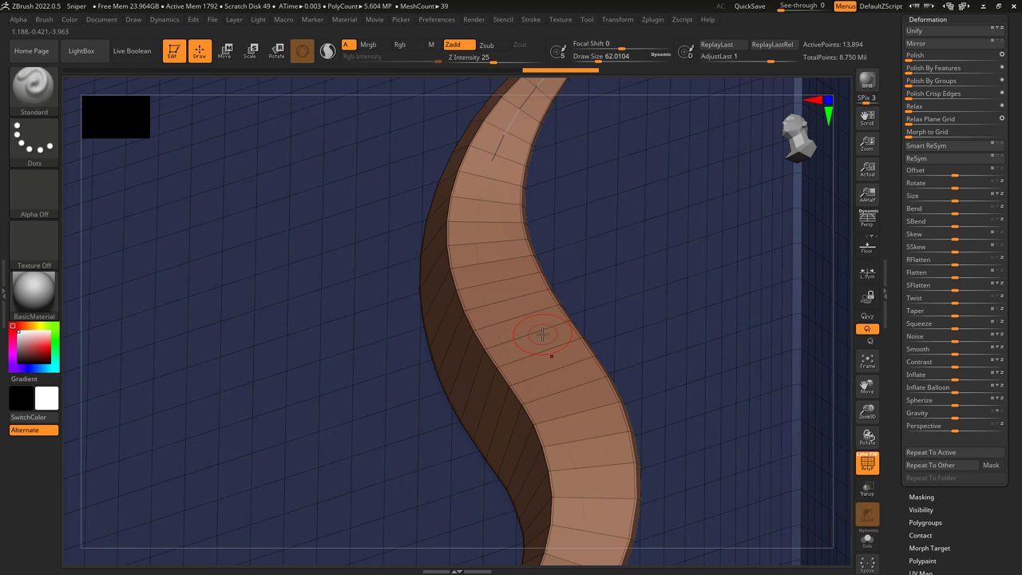
pyautogui.click(933, 67)
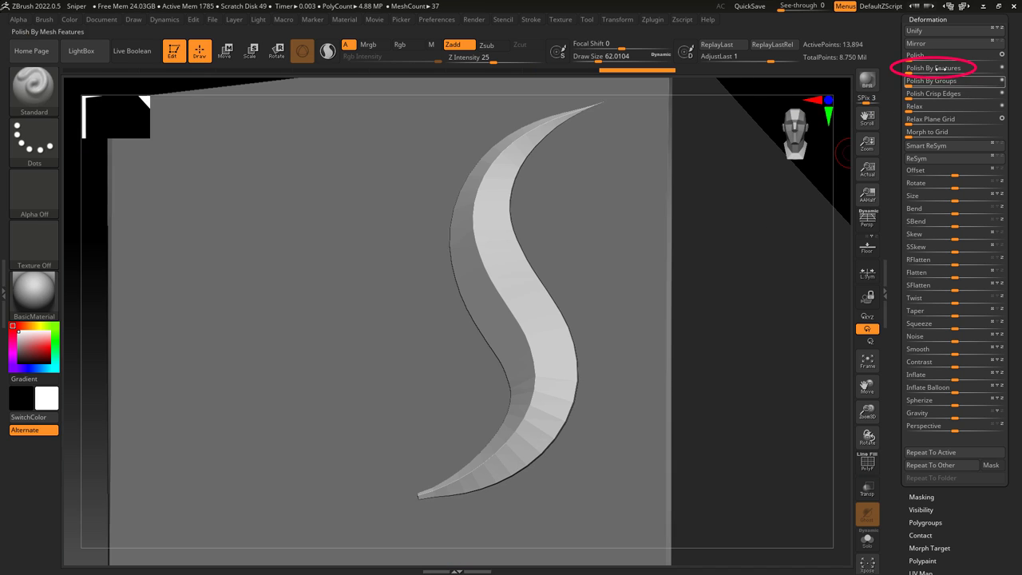
pyautogui.click(942, 68)
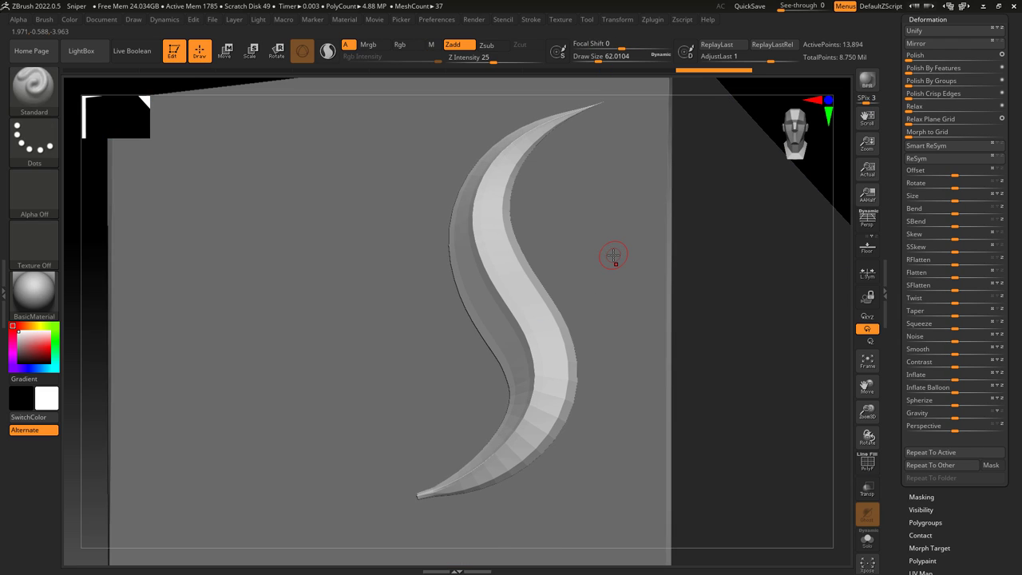
pyautogui.click(932, 67)
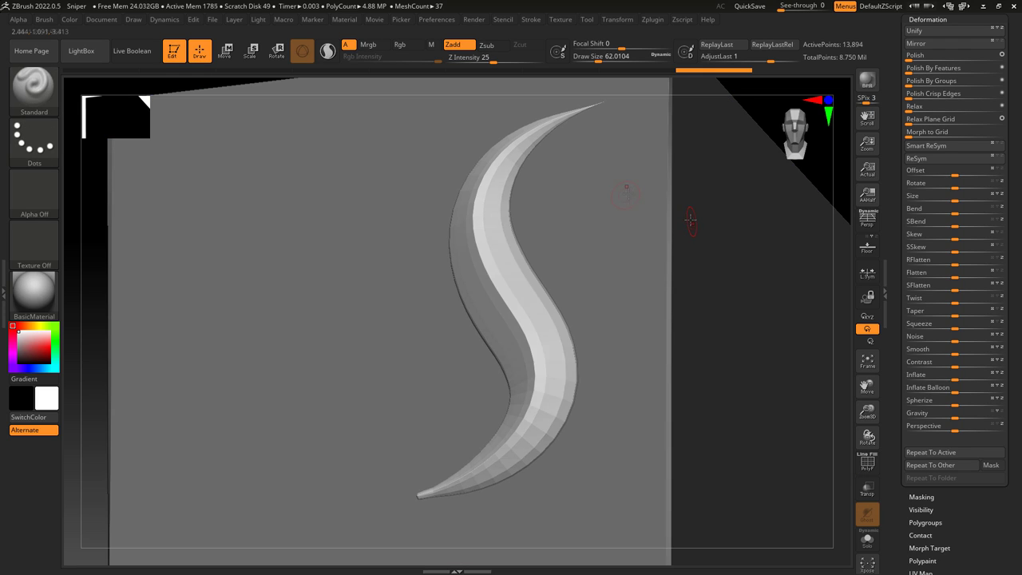
pyautogui.click(932, 67)
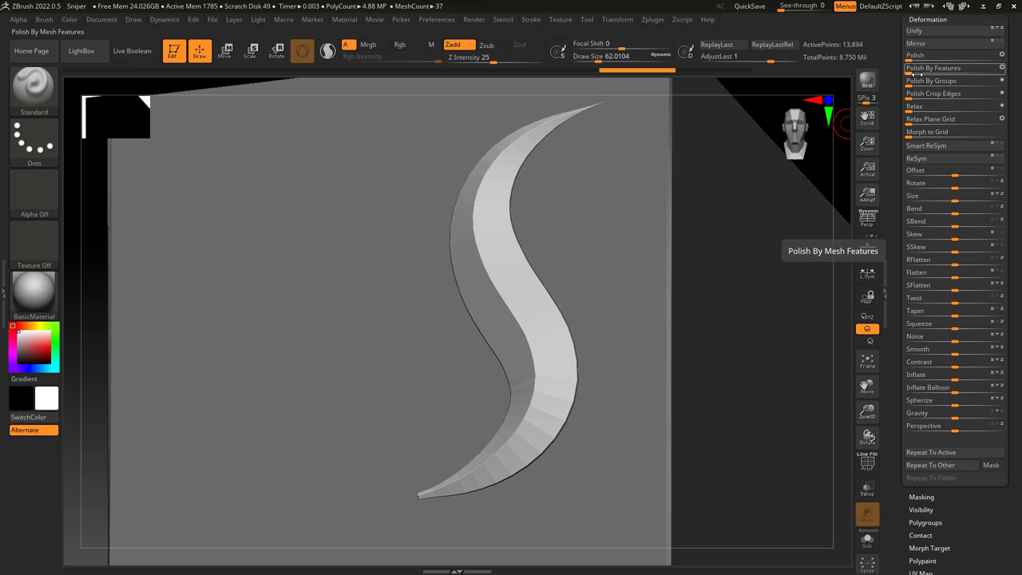
pyautogui.click(867, 463)
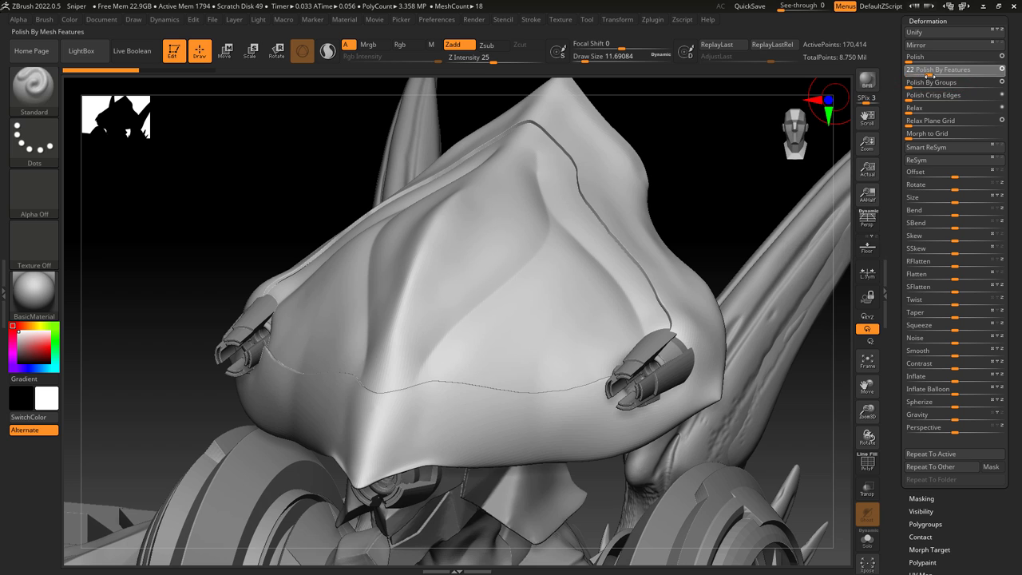
# Polish the creature head by features, then ZRemesh it with KeepGroups enabled
pyautogui.click(937, 82)
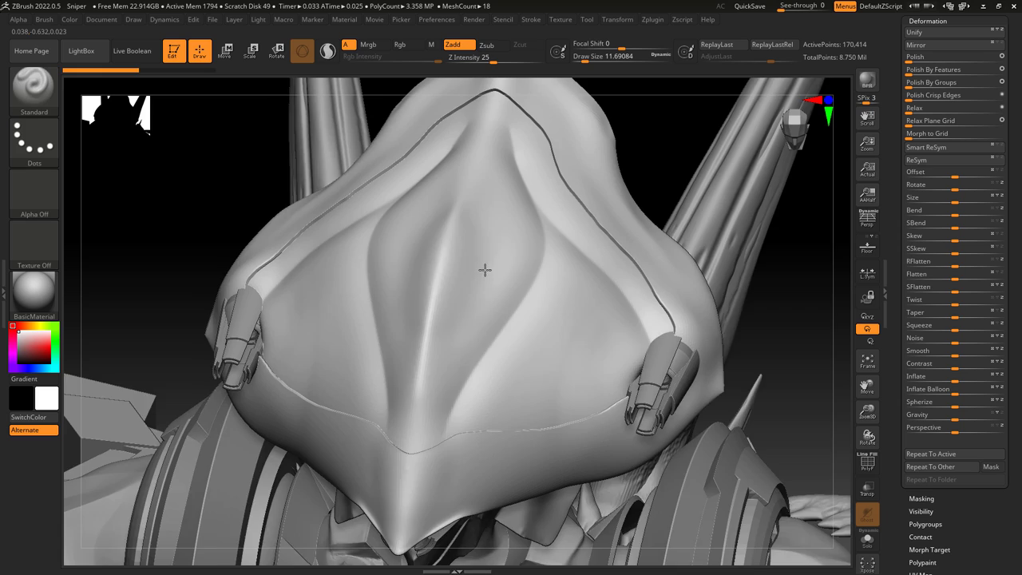
pyautogui.moveTo(485, 270); pyautogui.dragTo(503, 290)
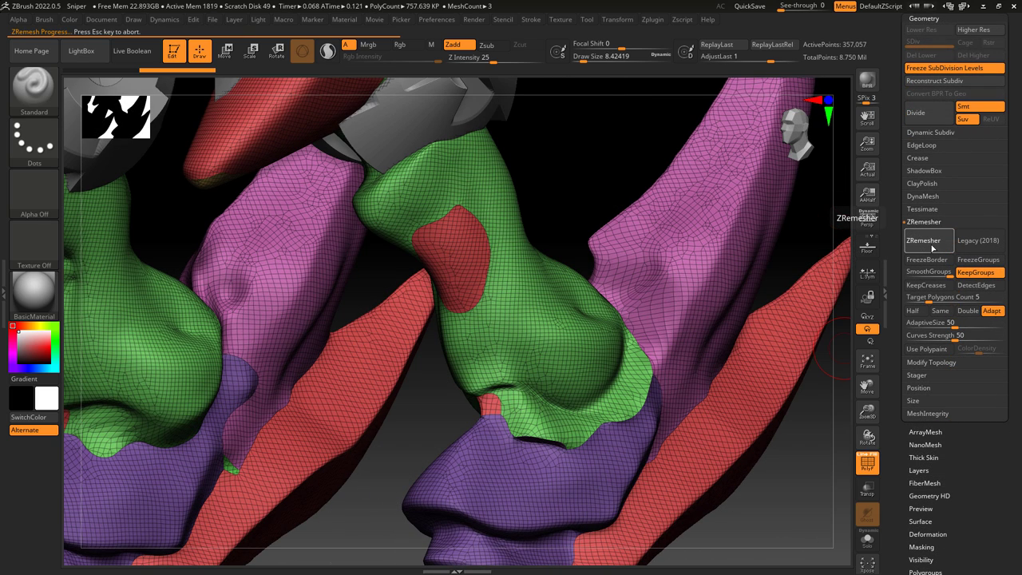
pyautogui.click(924, 239)
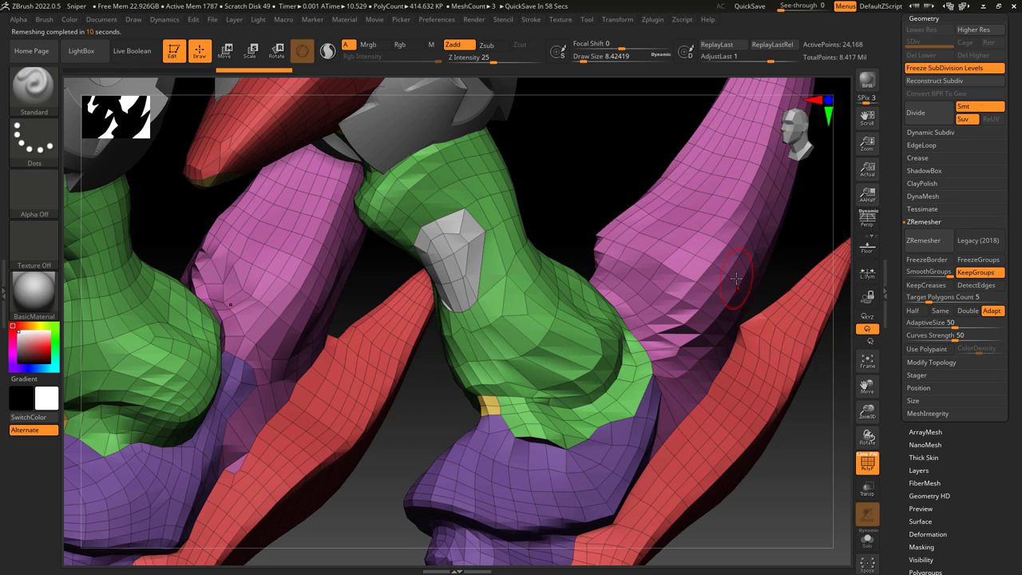